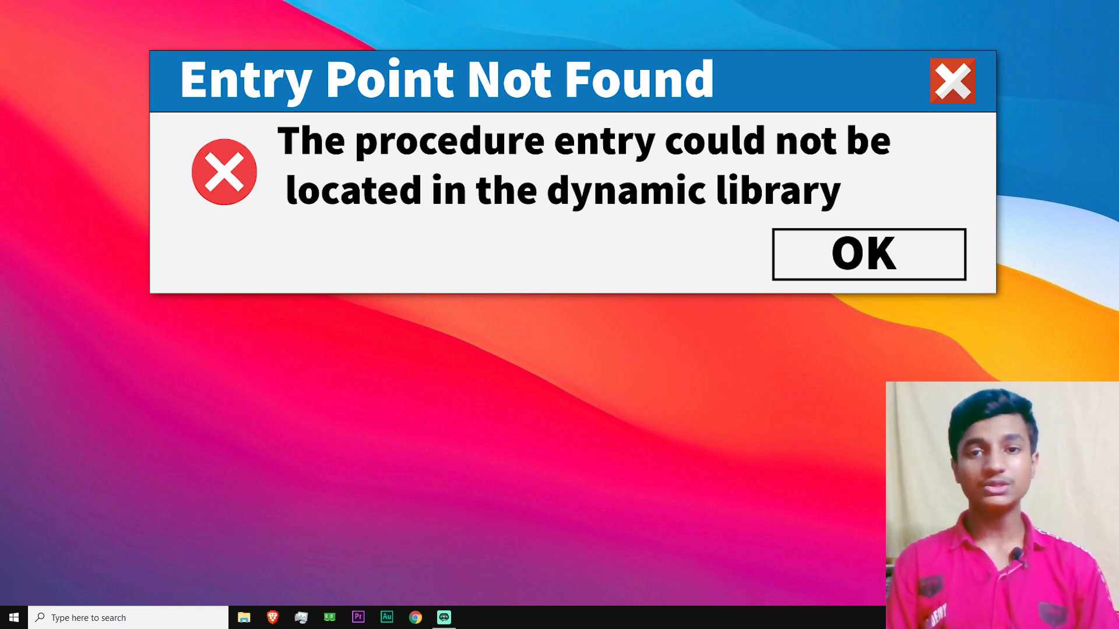
- Scroll the Visual C++ downloads page to the 2015–2019 links and search Windows for This PC
click(868, 254)
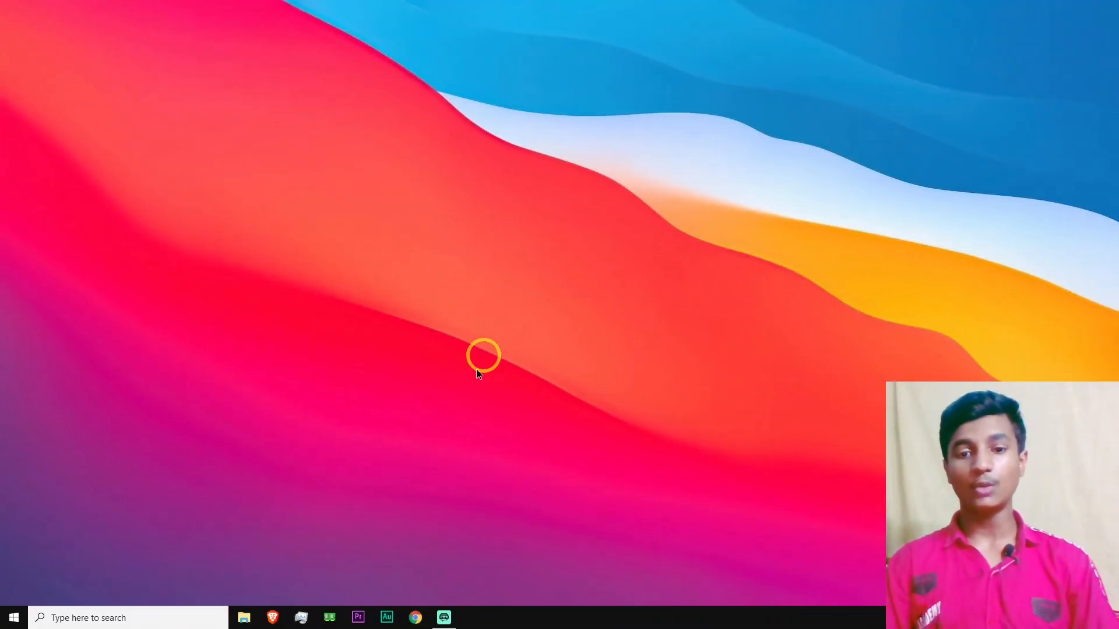
click(416, 618)
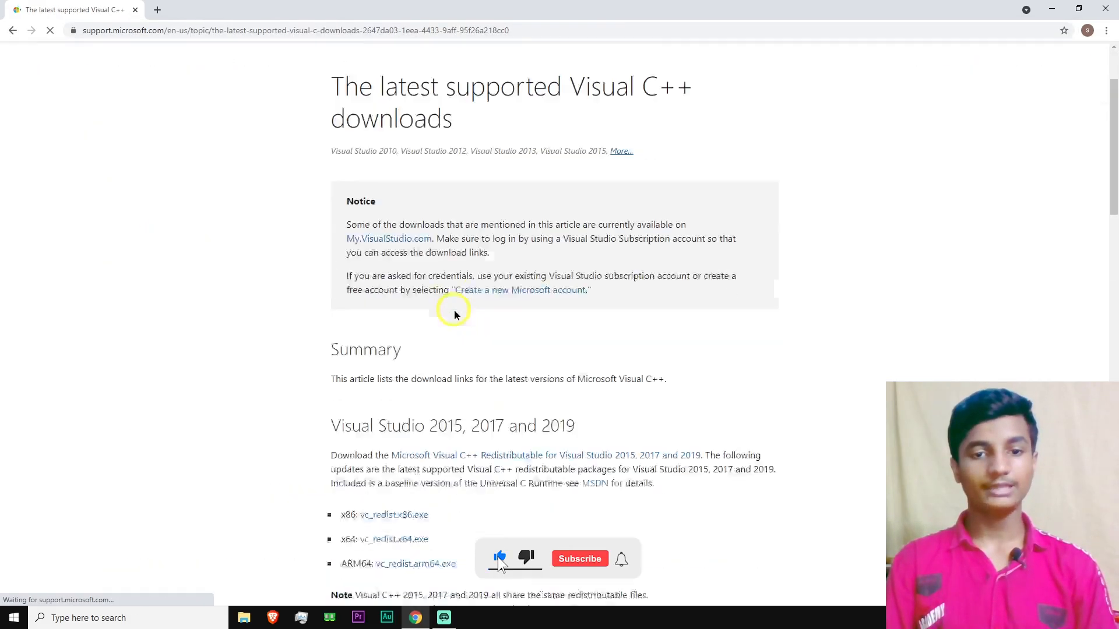
scroll(down, 3)
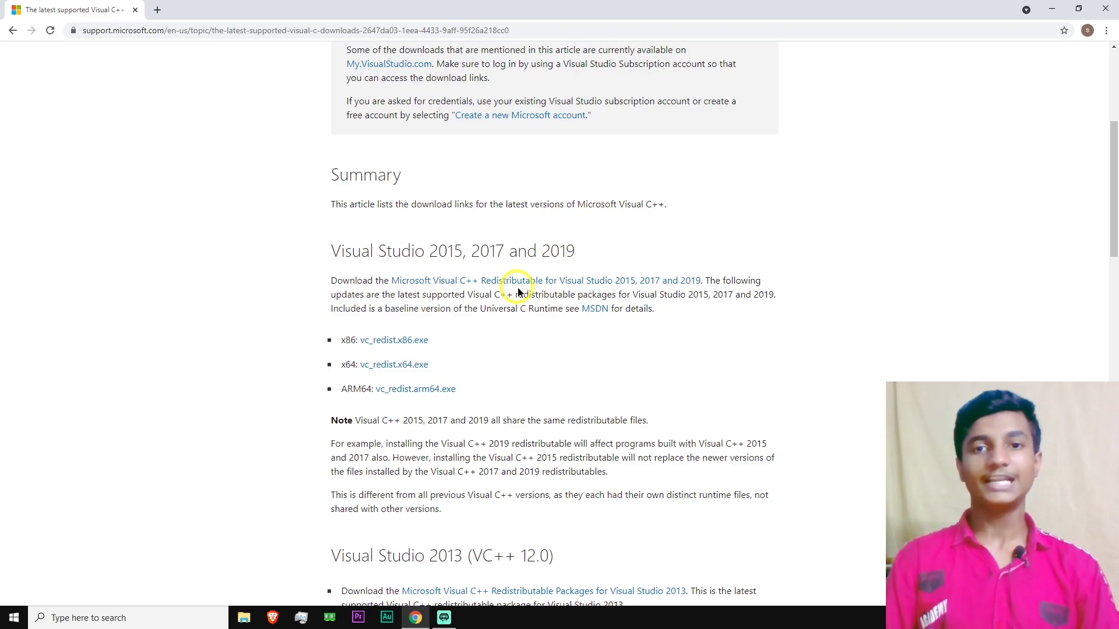
click(13, 618)
text(this)
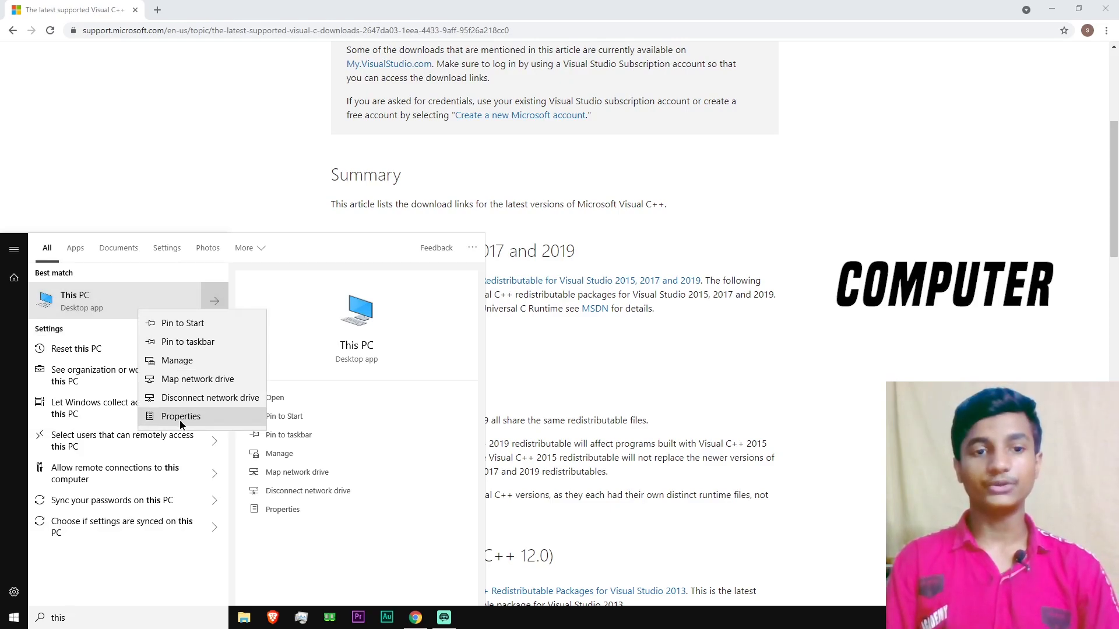
- Show This PC's system properties, confirming a 64-bit OS on an x64 processor
click(181, 416)
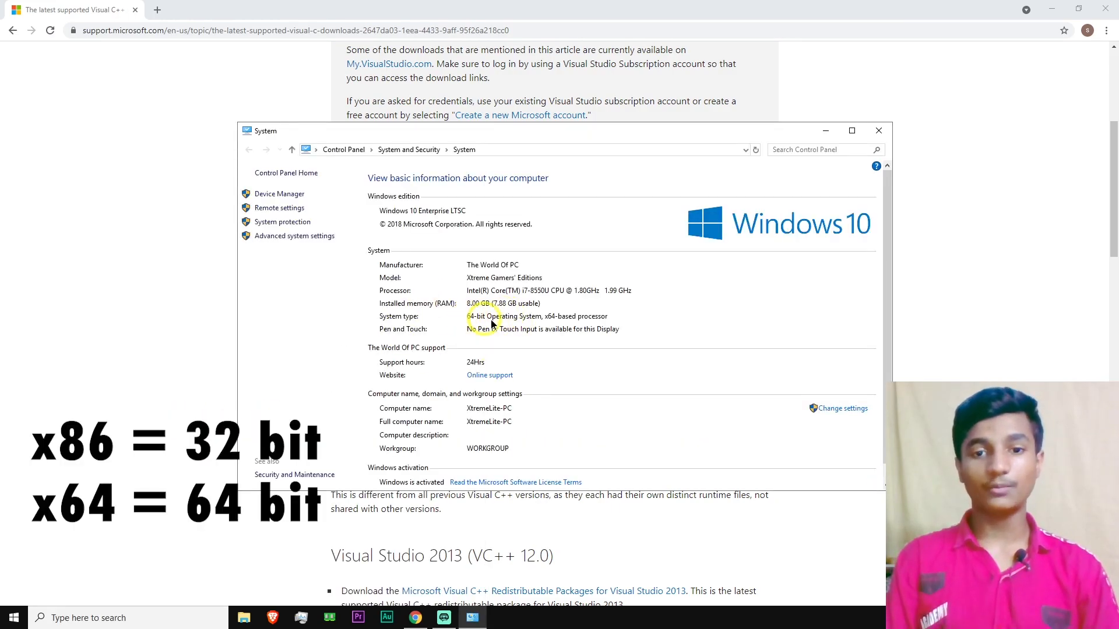
mouse_move(827, 137)
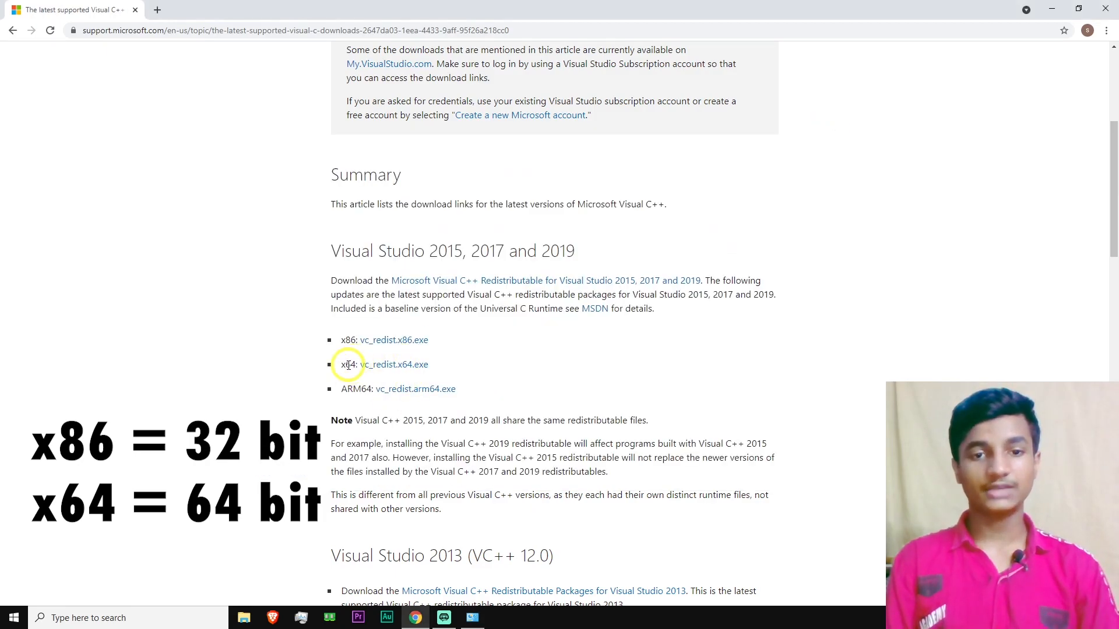
mouse_move(392, 365)
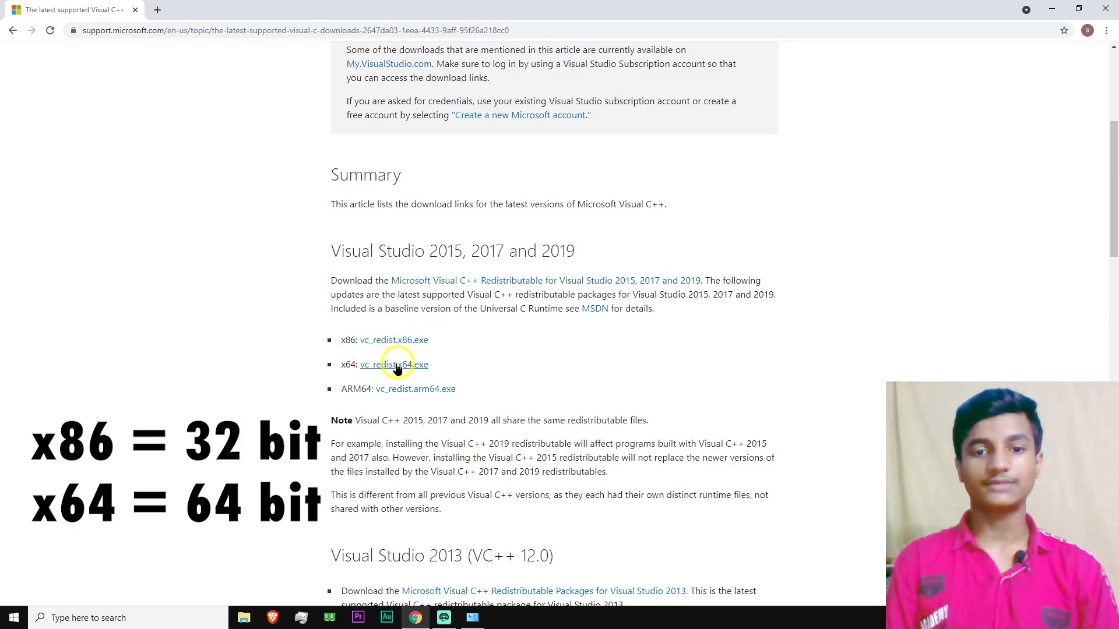
- Download VC_redist.x64.exe and select it in the Downloads folder
click(393, 364)
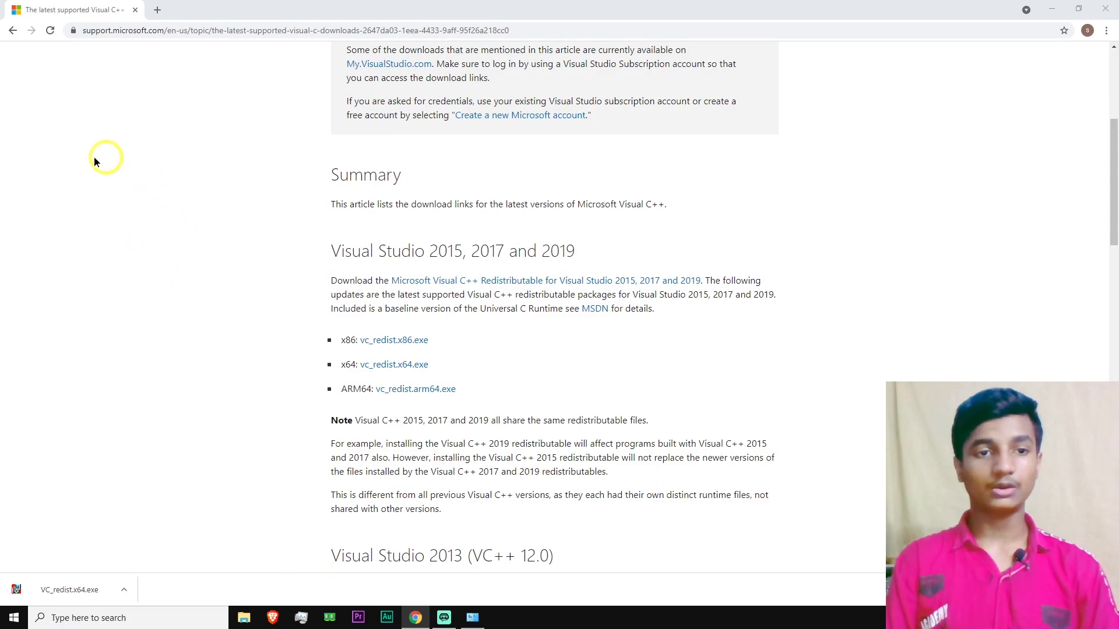
click(243, 617)
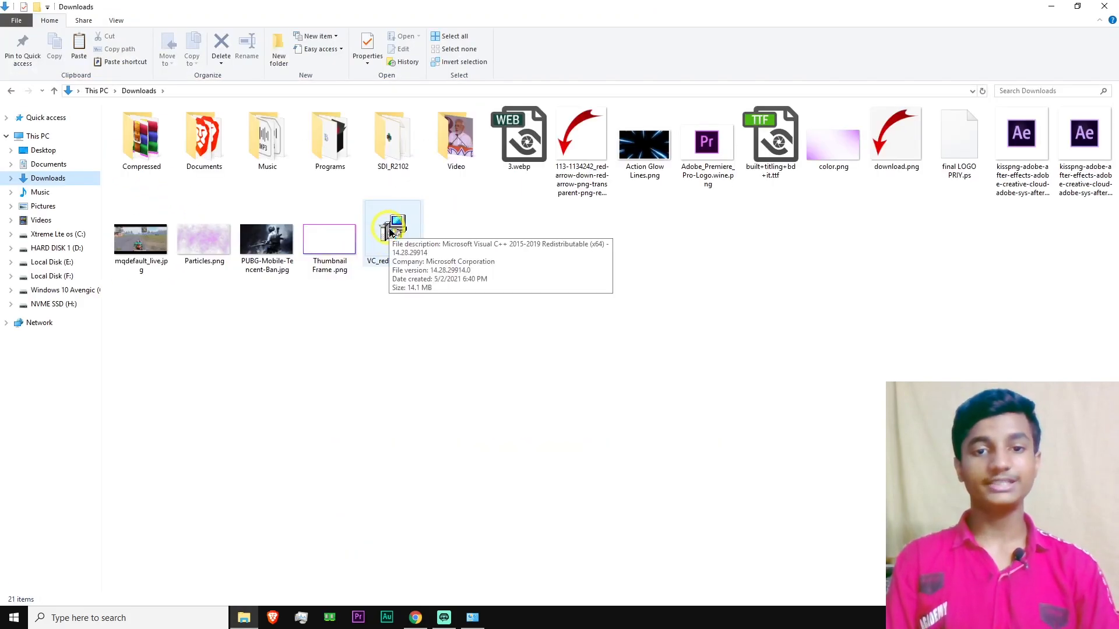
click(392, 229)
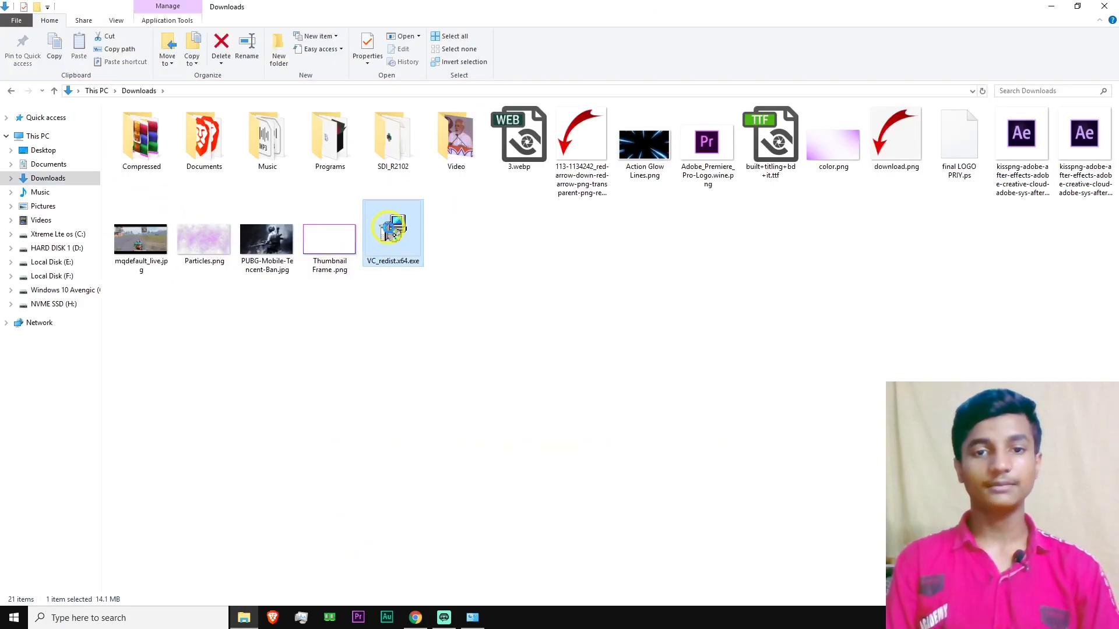
- Run VC_redist.x64.exe, accept the license, install it and close the successful setup
double_click(393, 228)
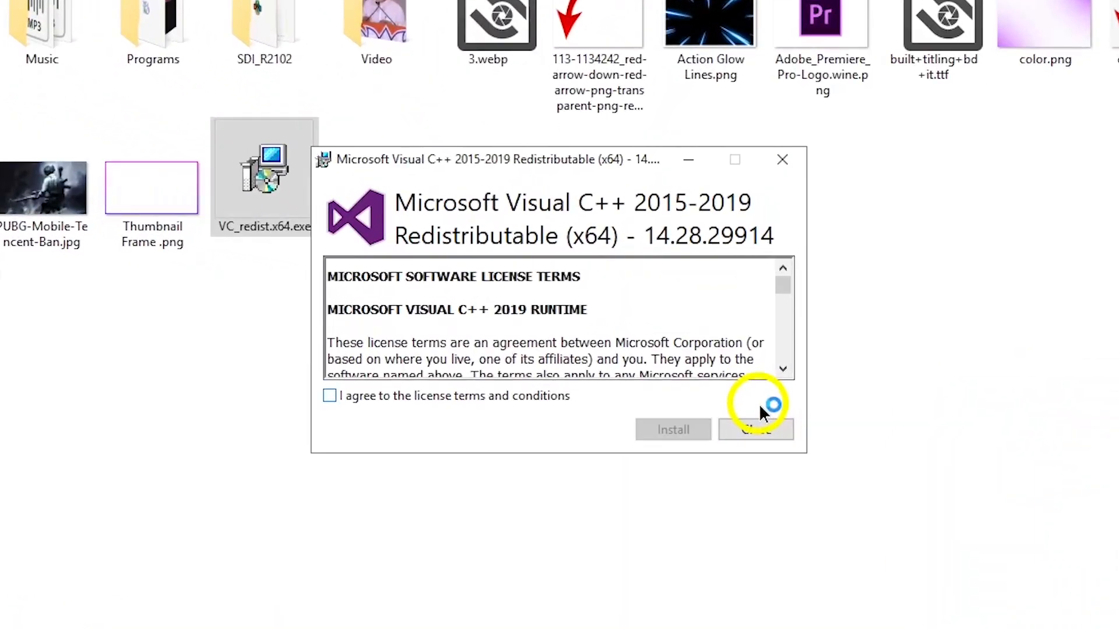
click(330, 397)
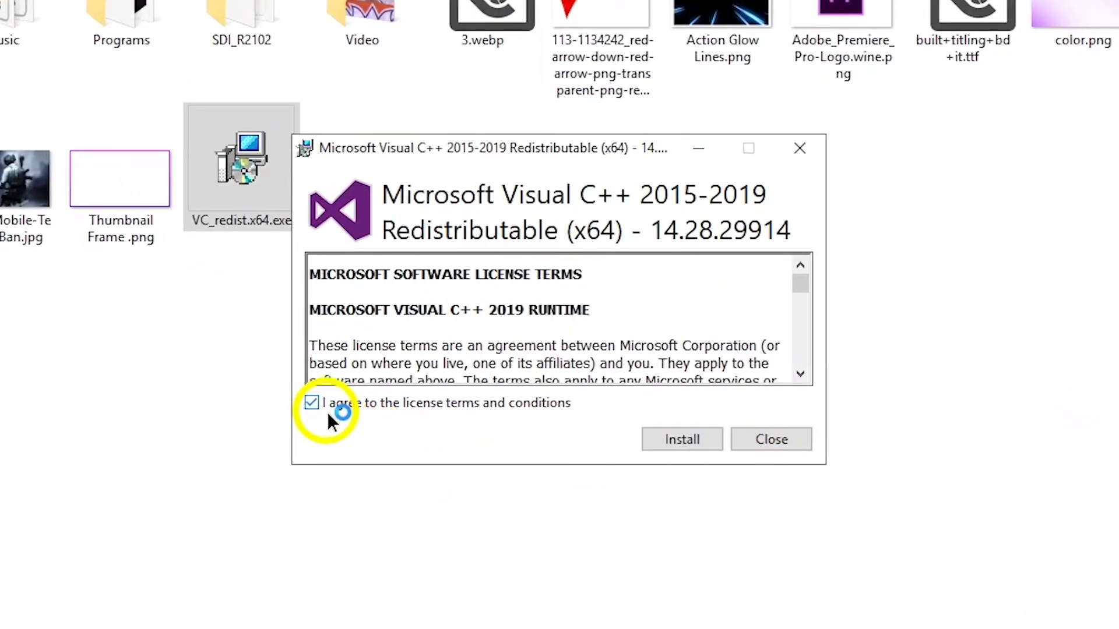
click(682, 440)
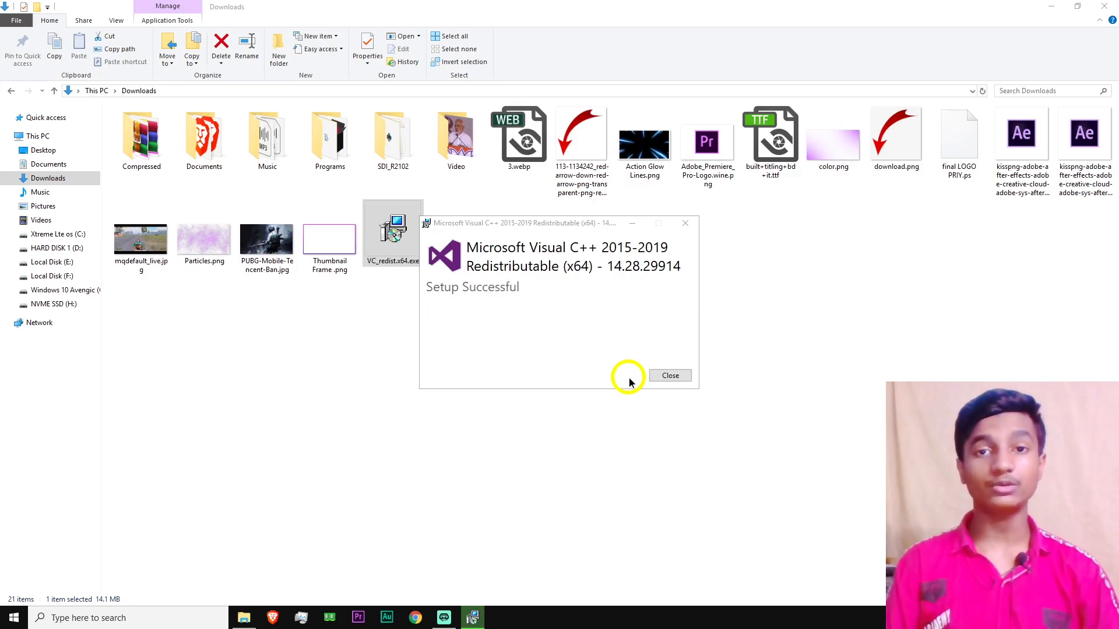
mouse_move(619, 378)
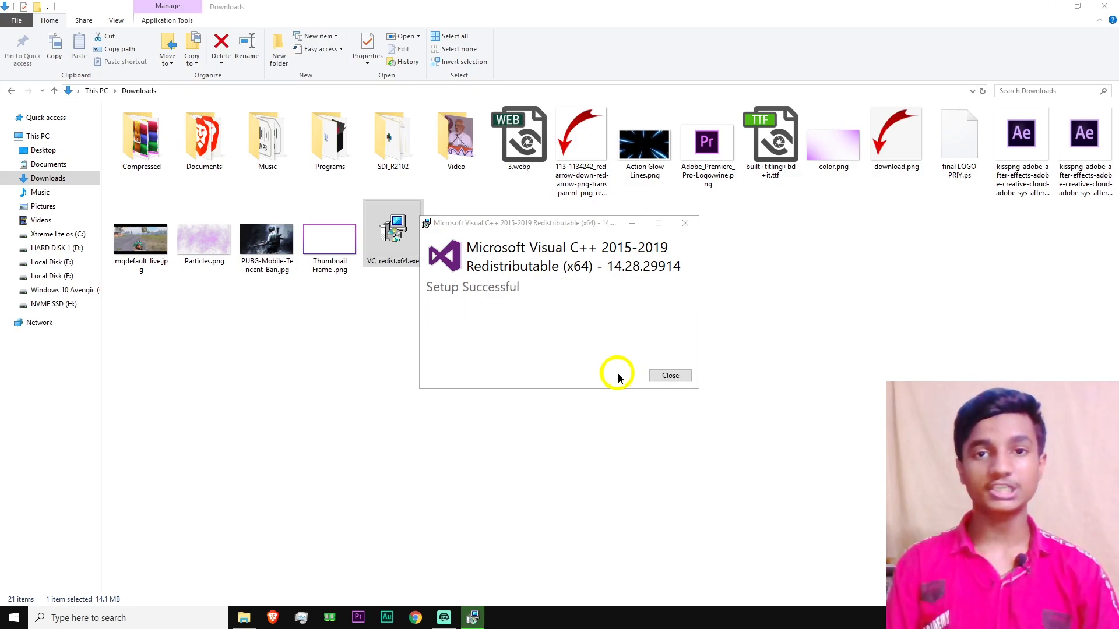
mouse_move(498, 334)
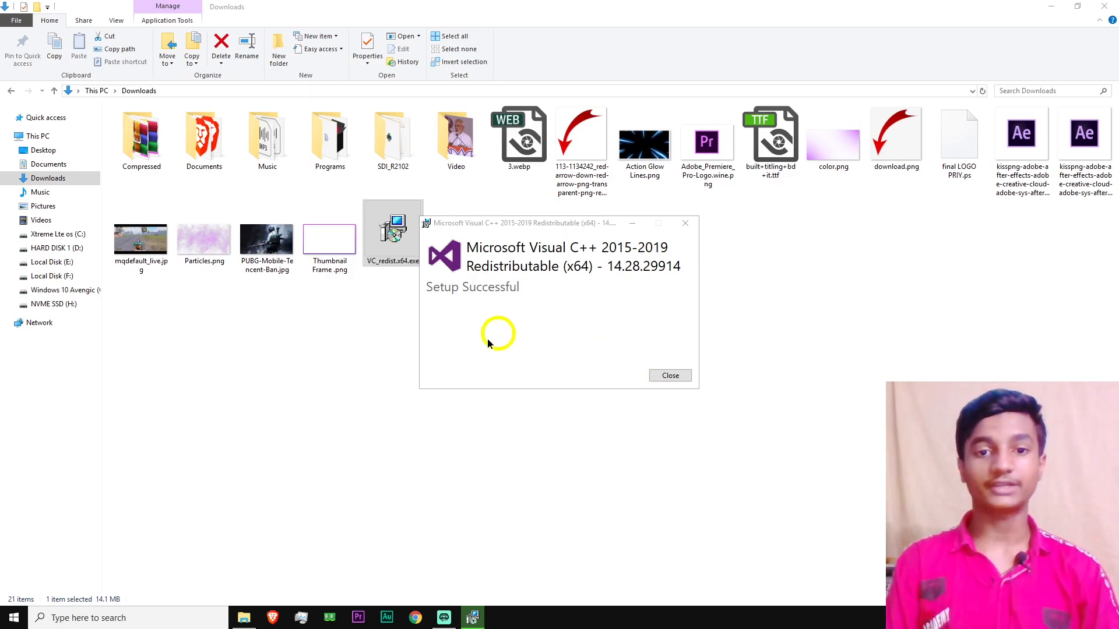
mouse_move(443, 302)
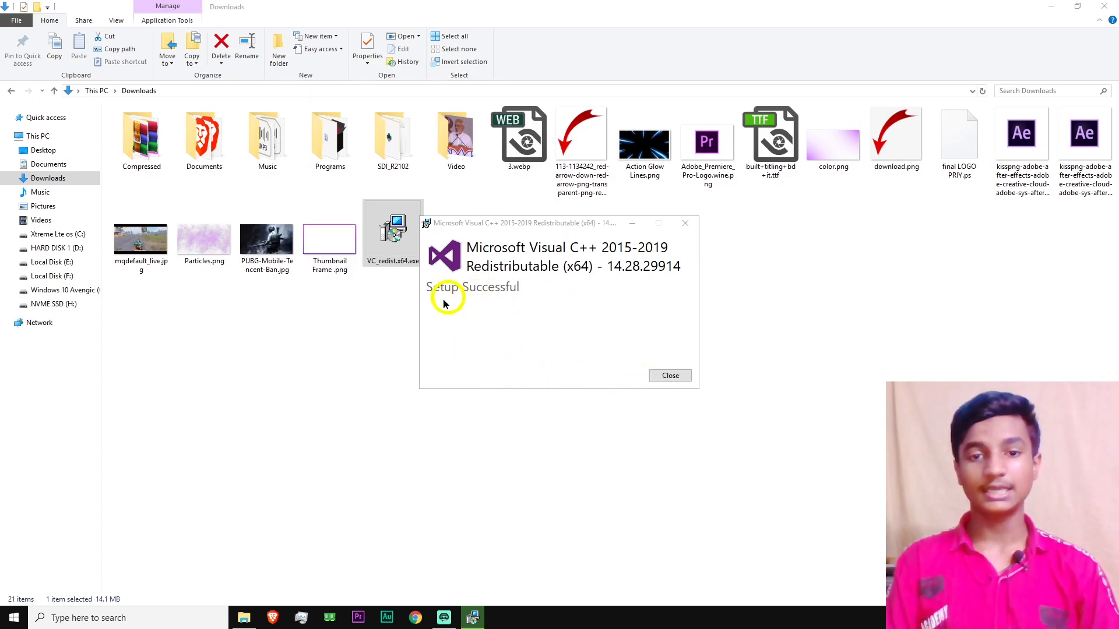
click(669, 376)
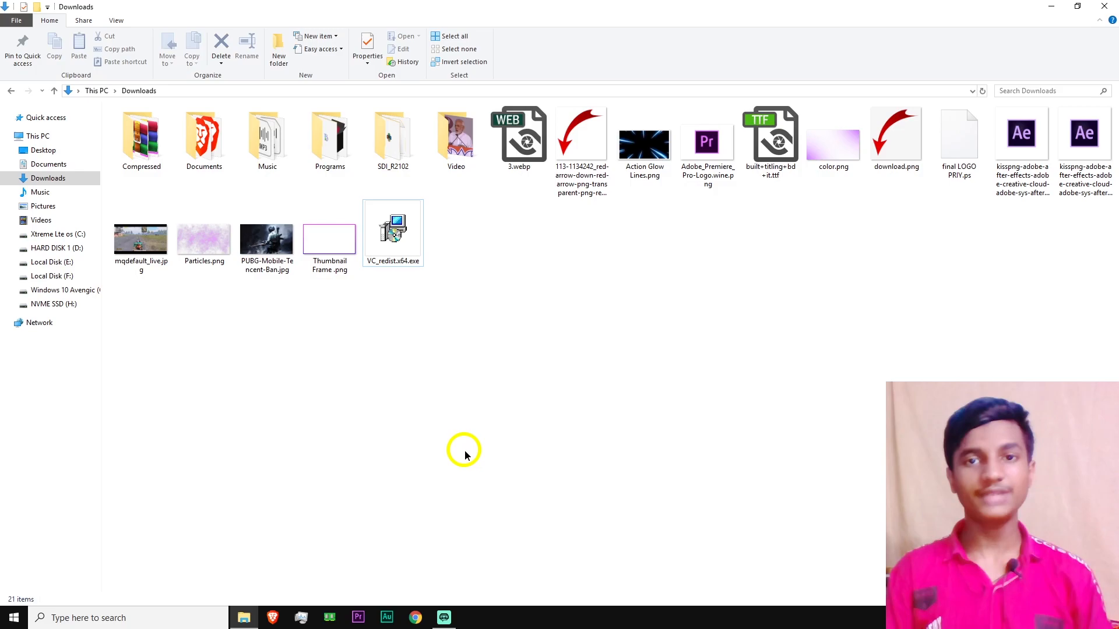
mouse_move(416, 618)
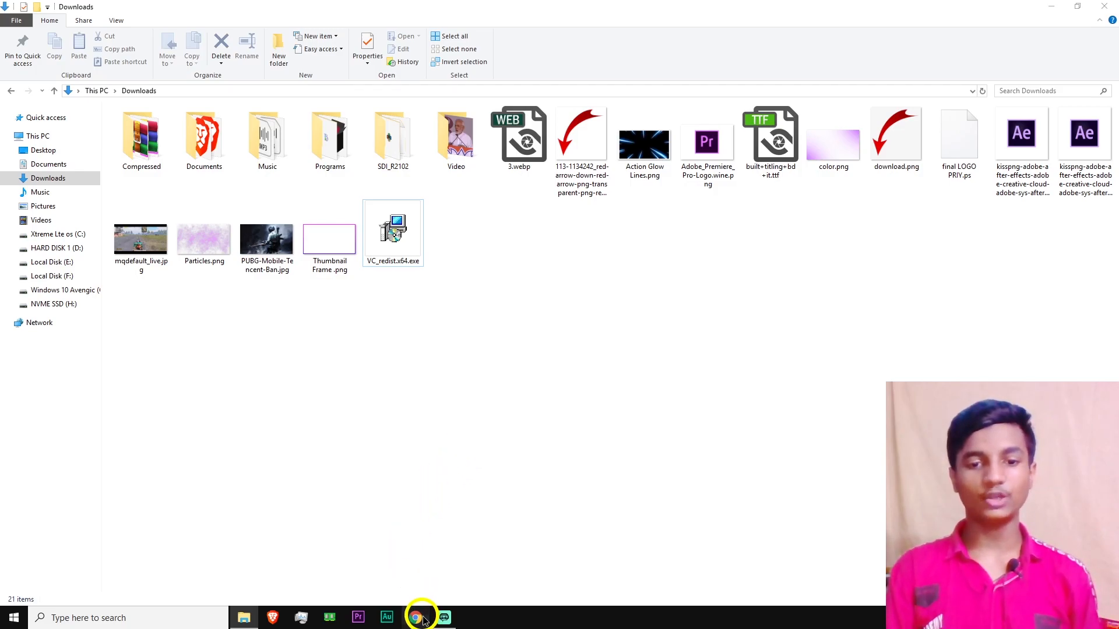
- Download the 379 MB All in One Runtimes 2.5.0 from ComputerBase and launch its installer
click(414, 618)
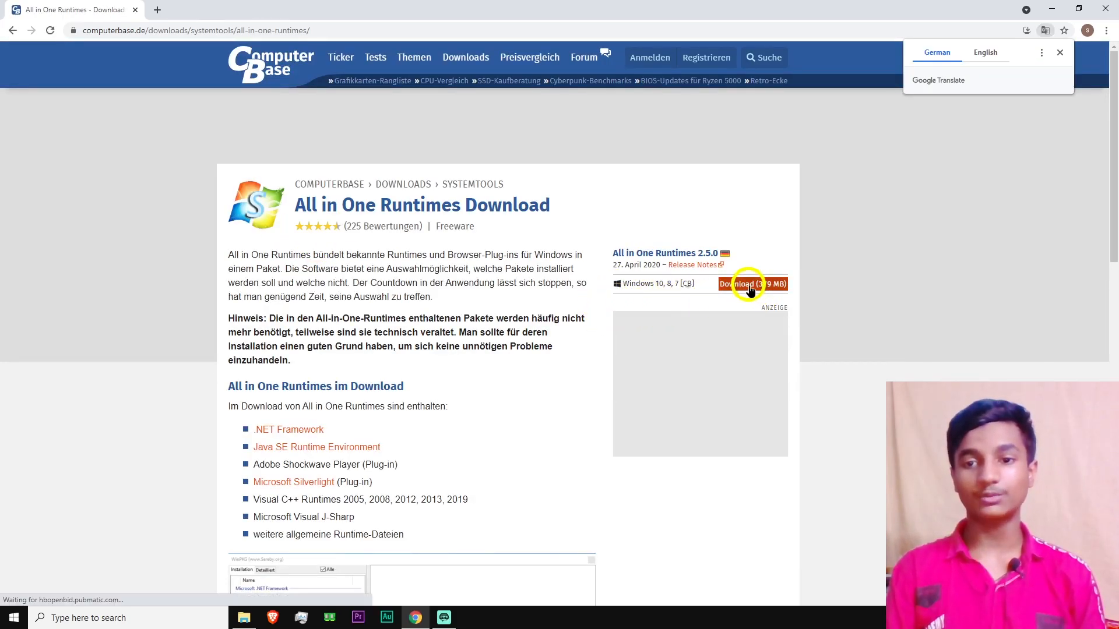
click(750, 285)
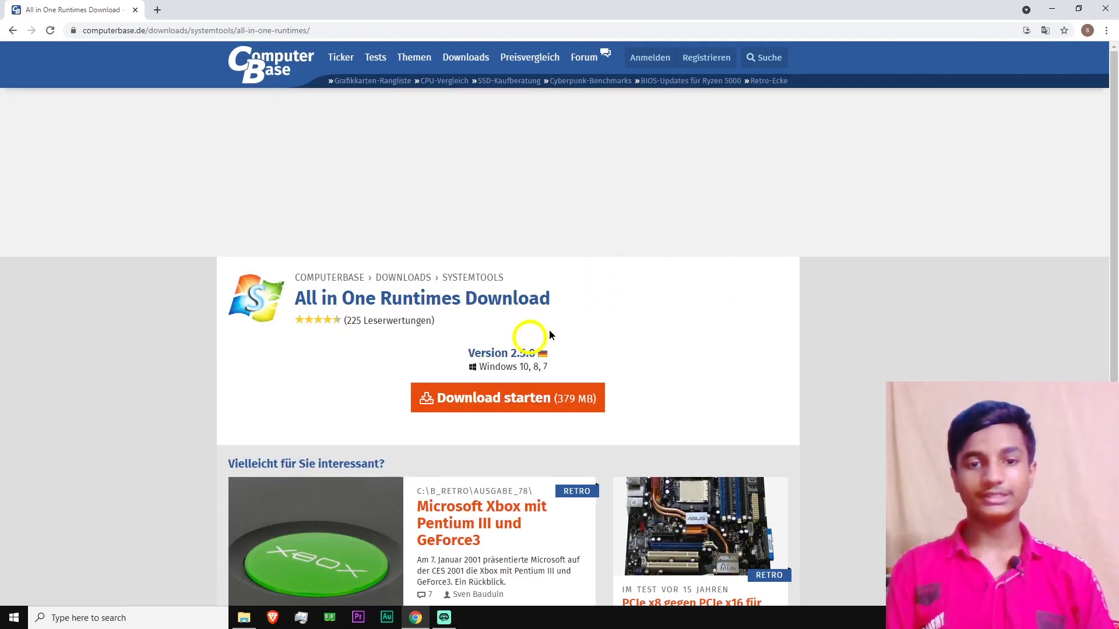
click(507, 397)
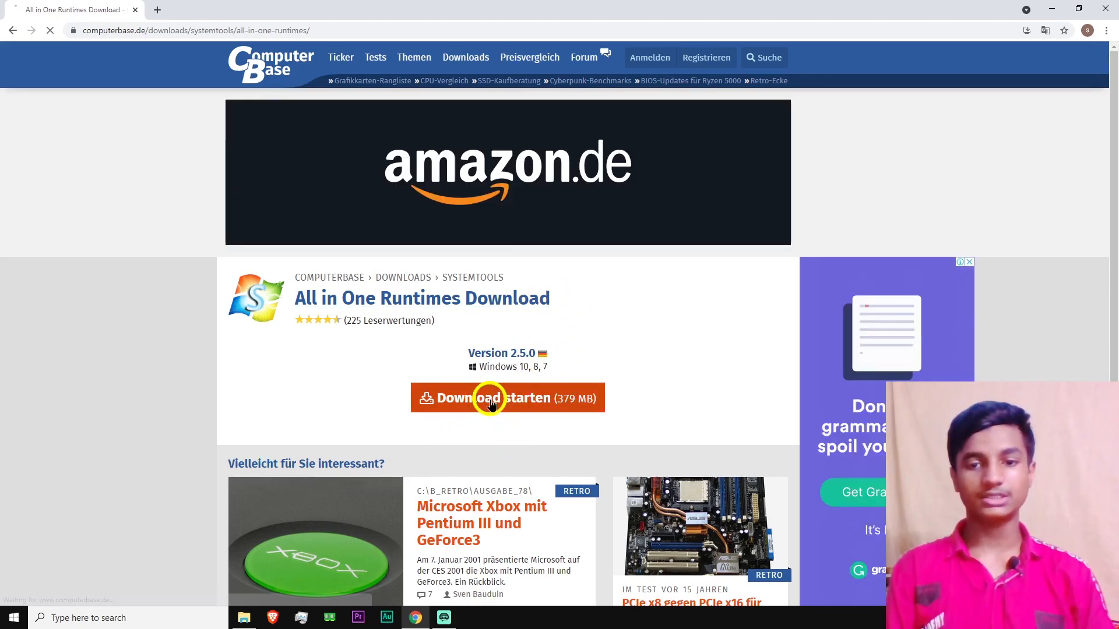
click(507, 397)
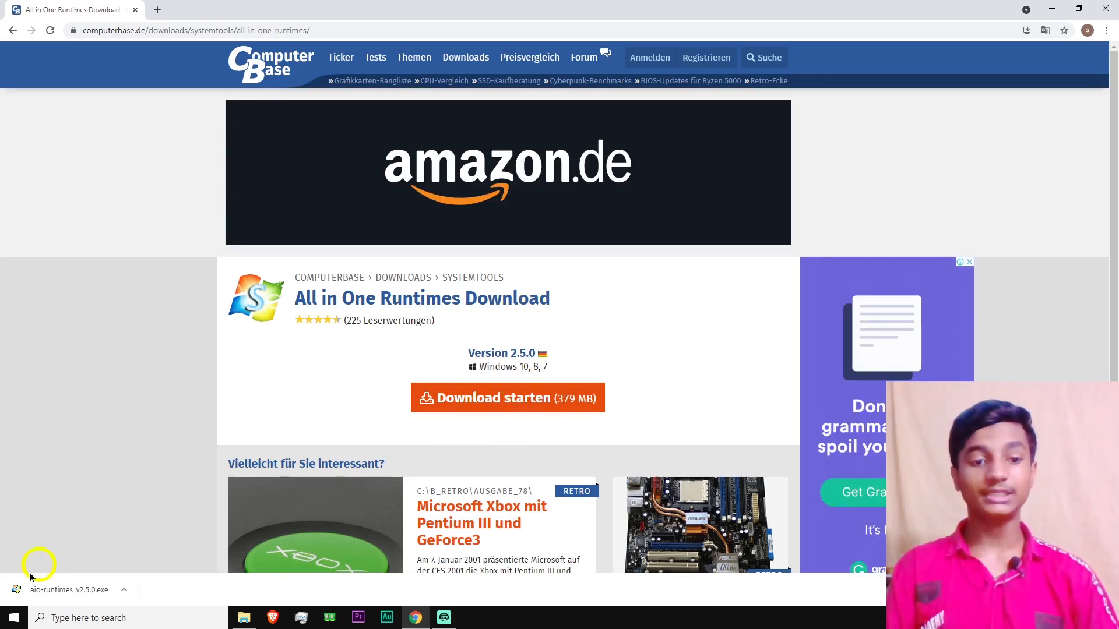
click(69, 590)
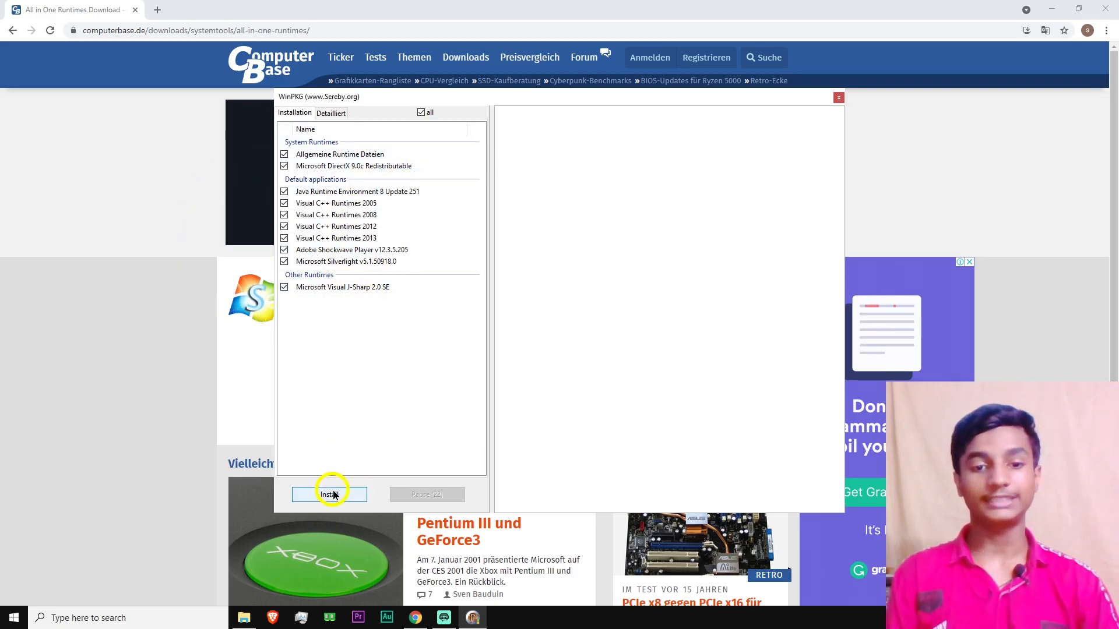
- Install all checked runtimes in WinPKG and close it once the log shows Ende!
click(329, 494)
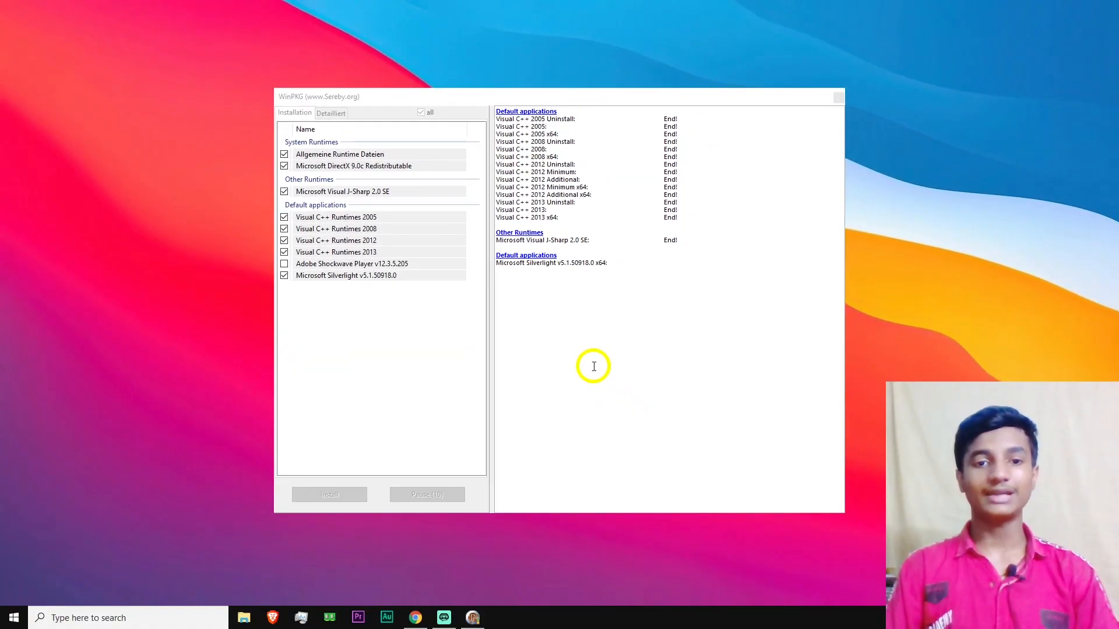
click(838, 96)
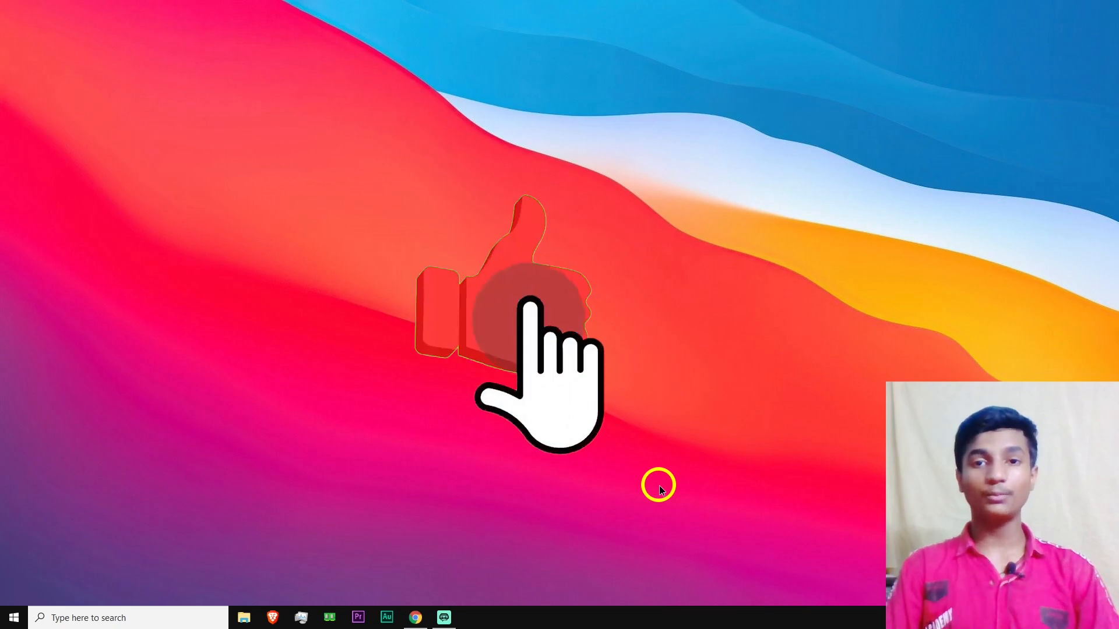